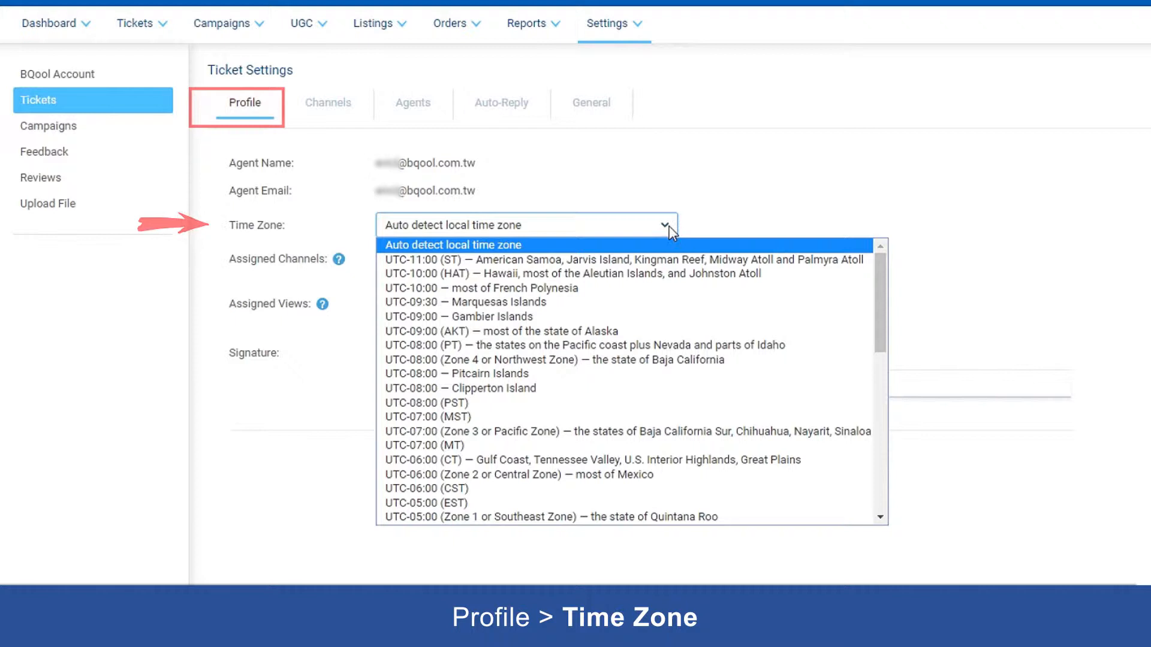
# Step: Keep the auto-detected profile time zone and start adding a channel signature
pyautogui.click(429, 352)
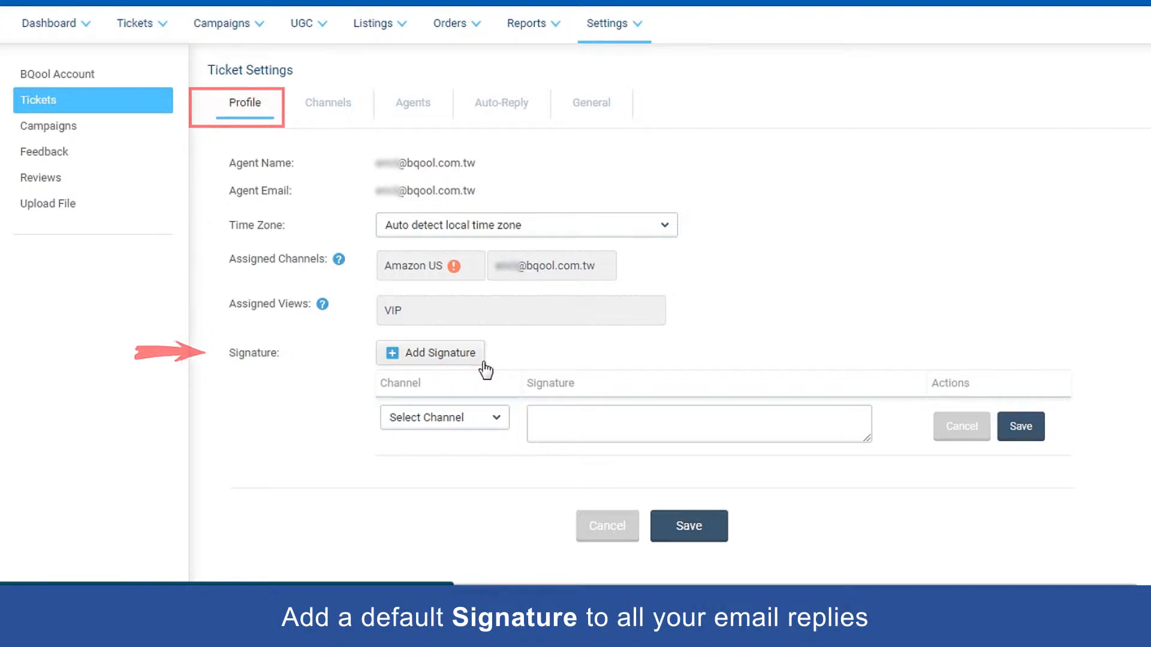
pyautogui.click(960, 426)
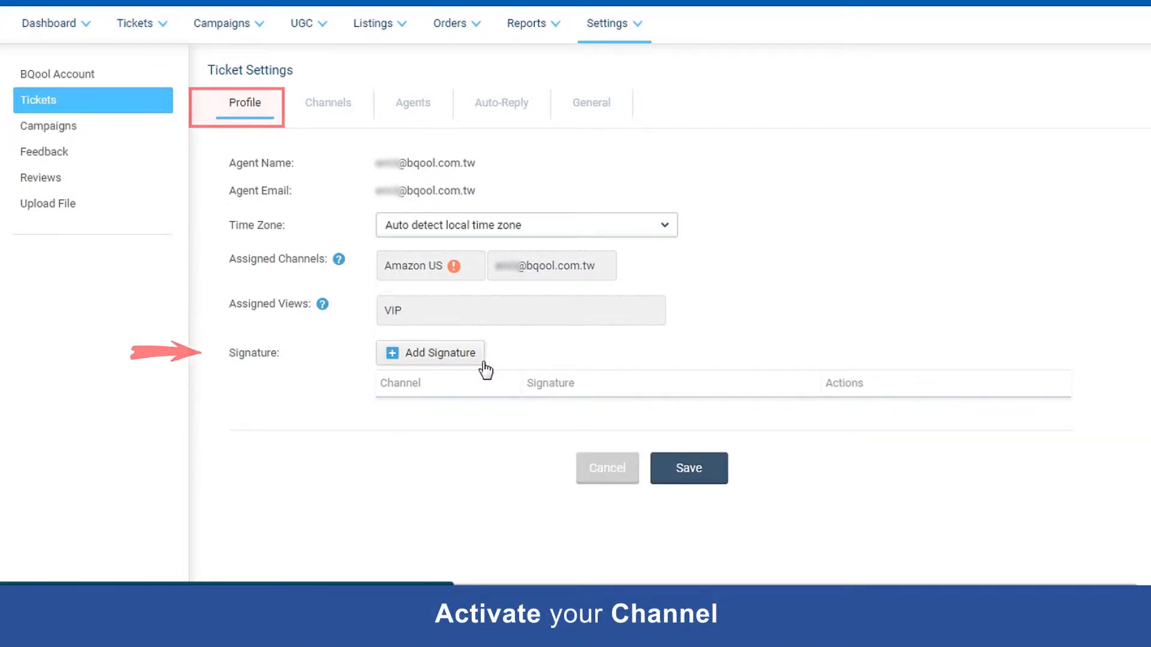
pyautogui.moveTo(394, 233)
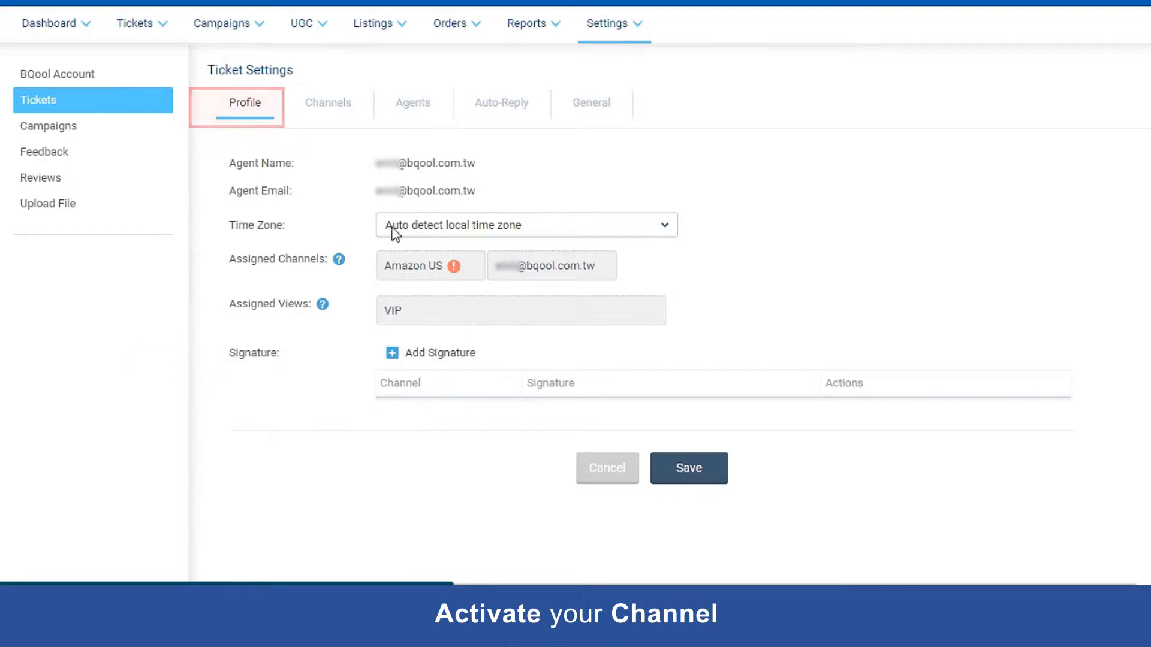
# Step: Activate the Amazon US marketplace channel in Channels settings and confirm
pyautogui.click(327, 103)
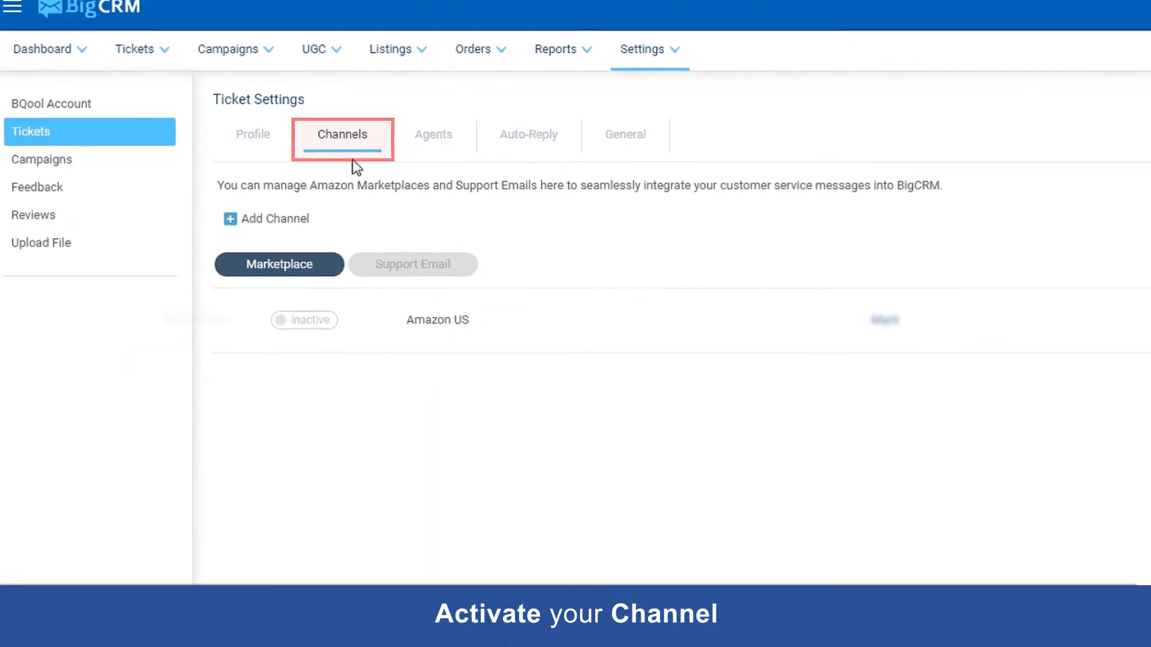
pyautogui.click(303, 320)
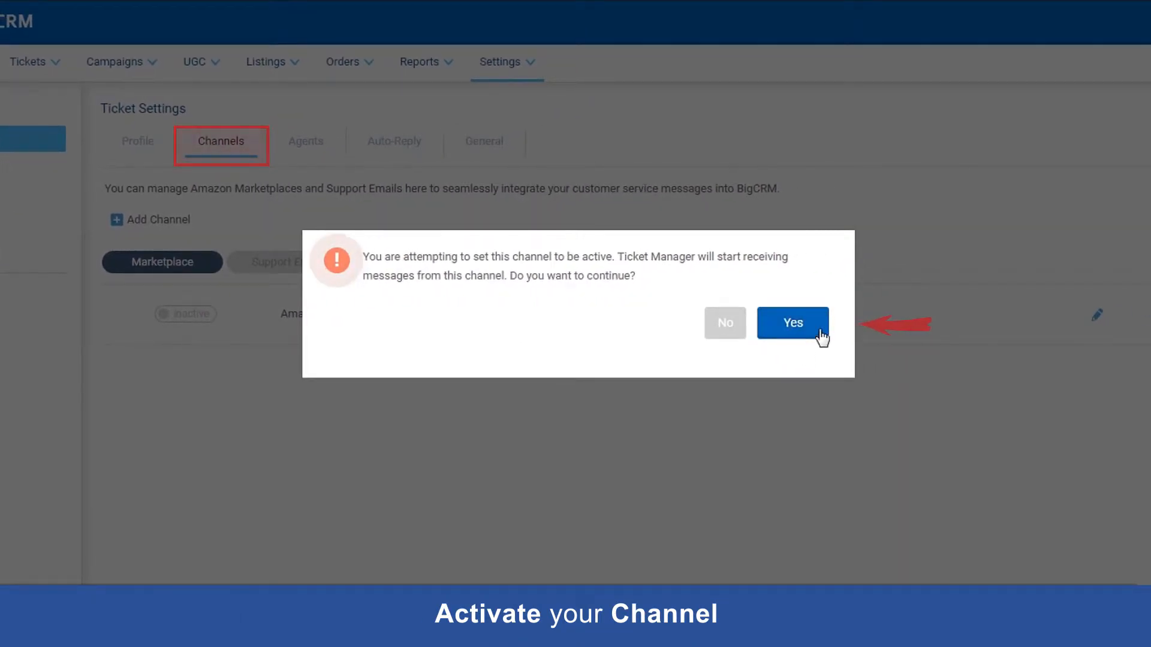
pyautogui.click(792, 323)
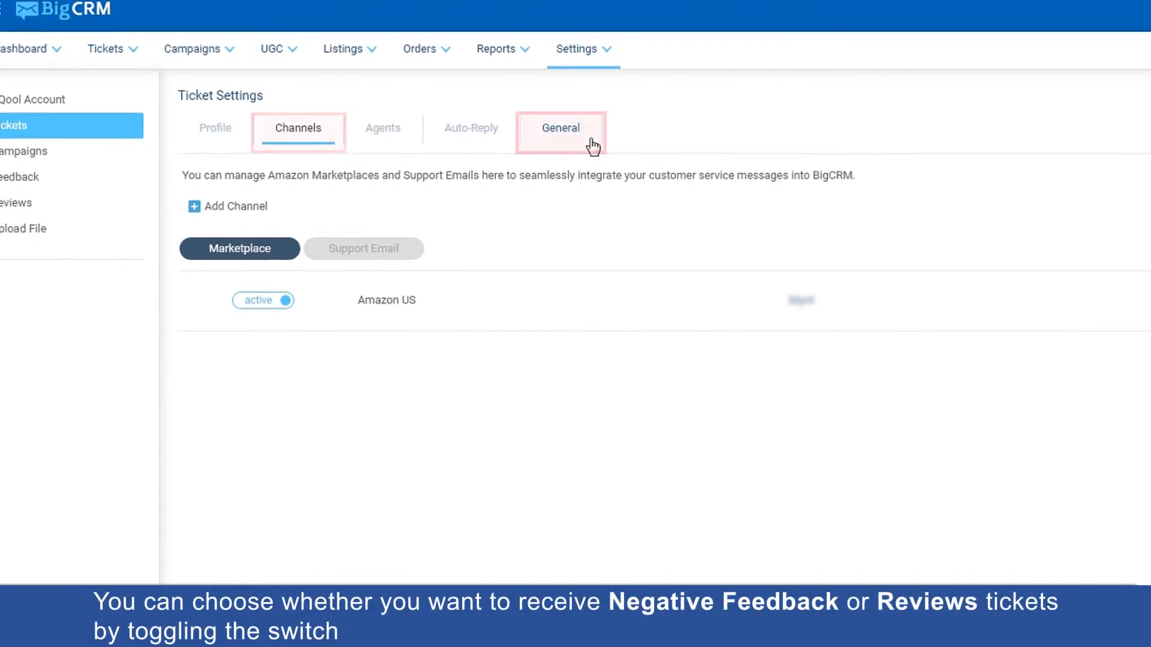
# Step: Review General ticket options: 14-day auto-close, negative feedback and review tickets on
pyautogui.click(560, 128)
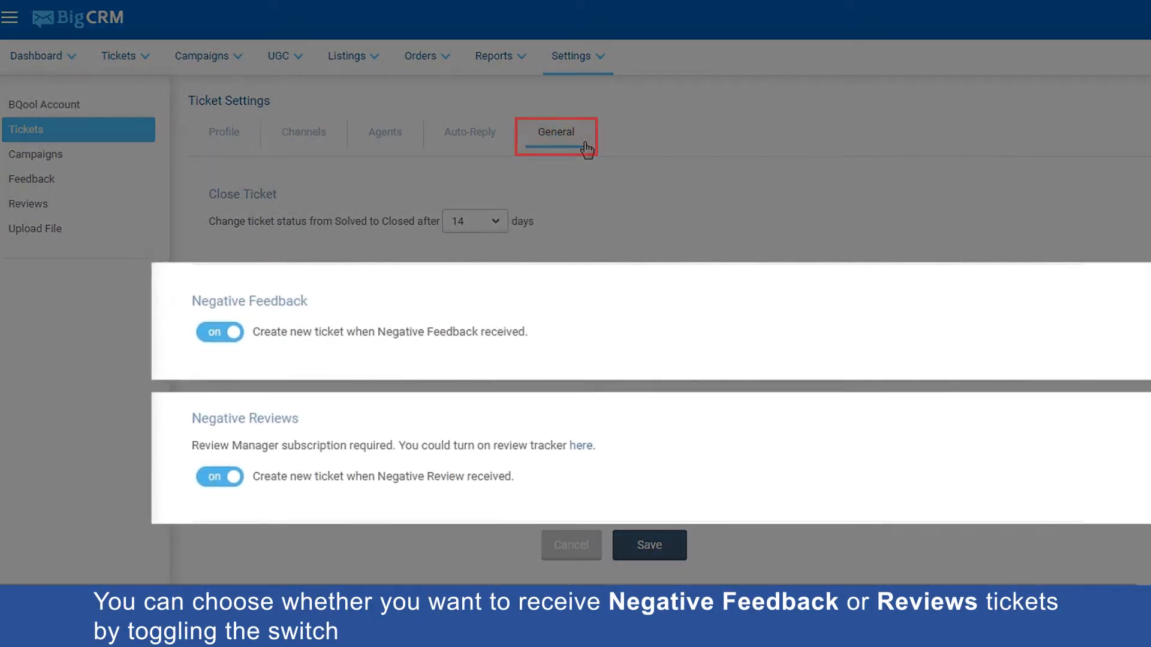
pyautogui.moveTo(630, 338)
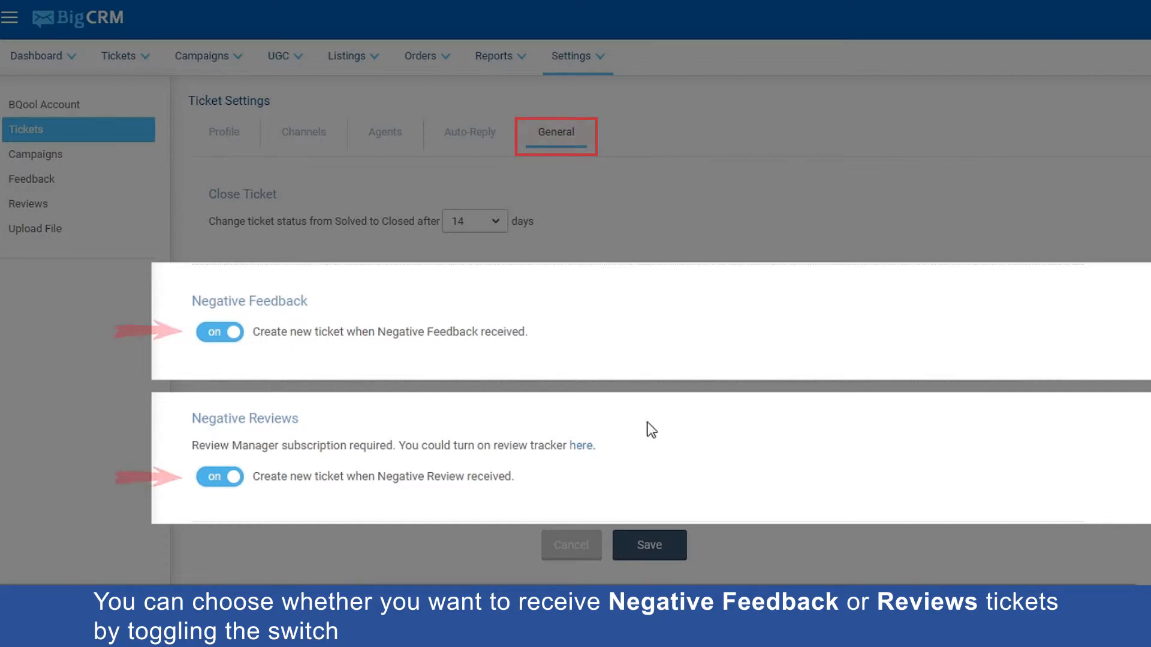
pyautogui.moveTo(652, 484)
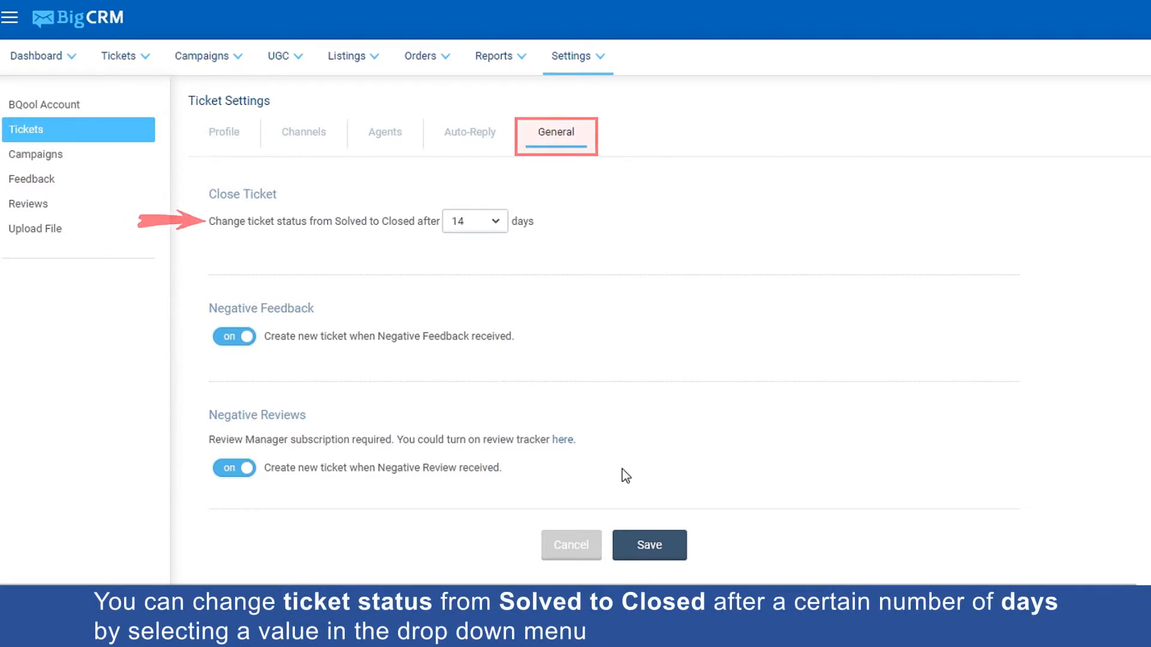
pyautogui.moveTo(515, 269)
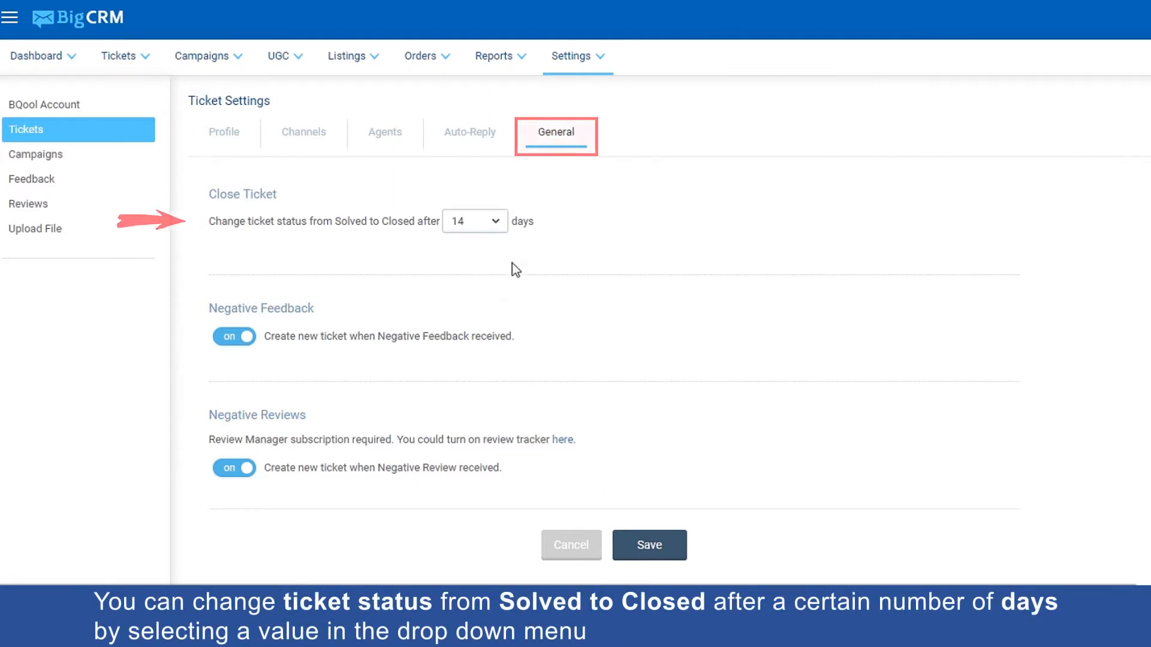
pyautogui.click(474, 221)
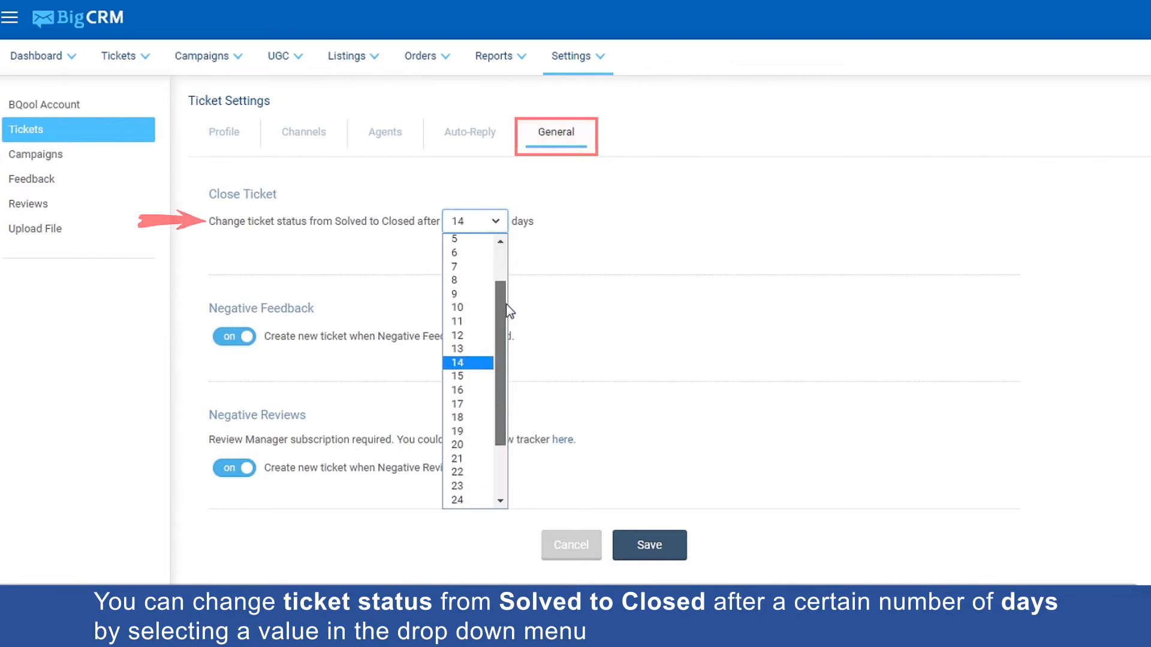
pyautogui.scroll(3)
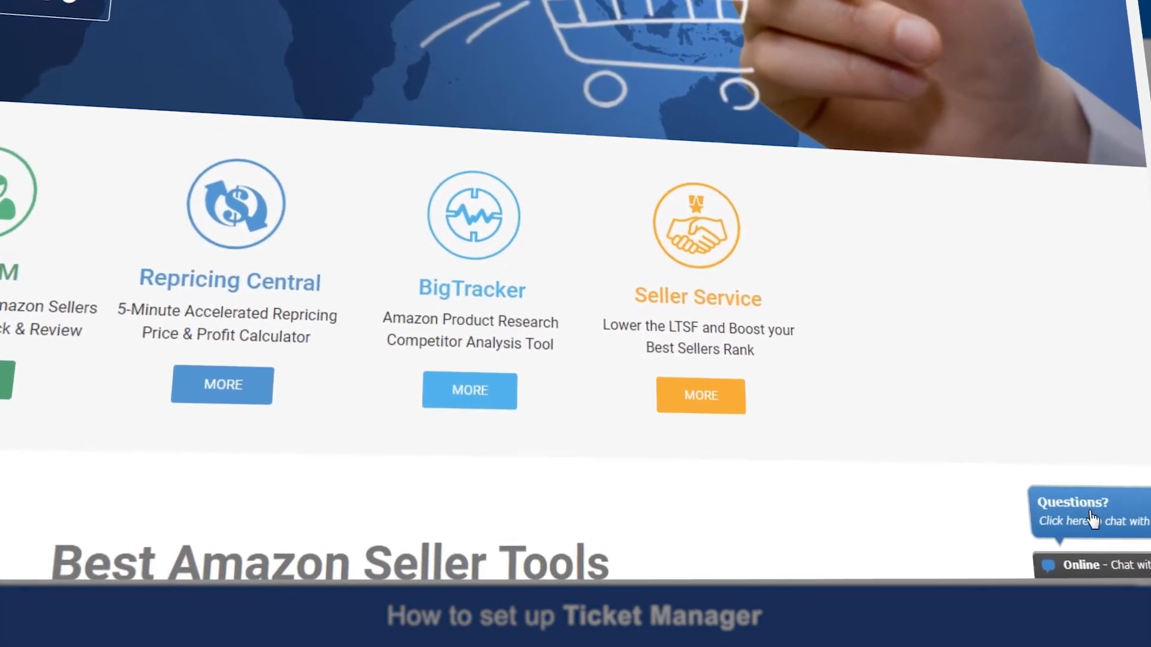
# Step: Start a BQool support chat from the home-page widget
pyautogui.click(1086, 522)
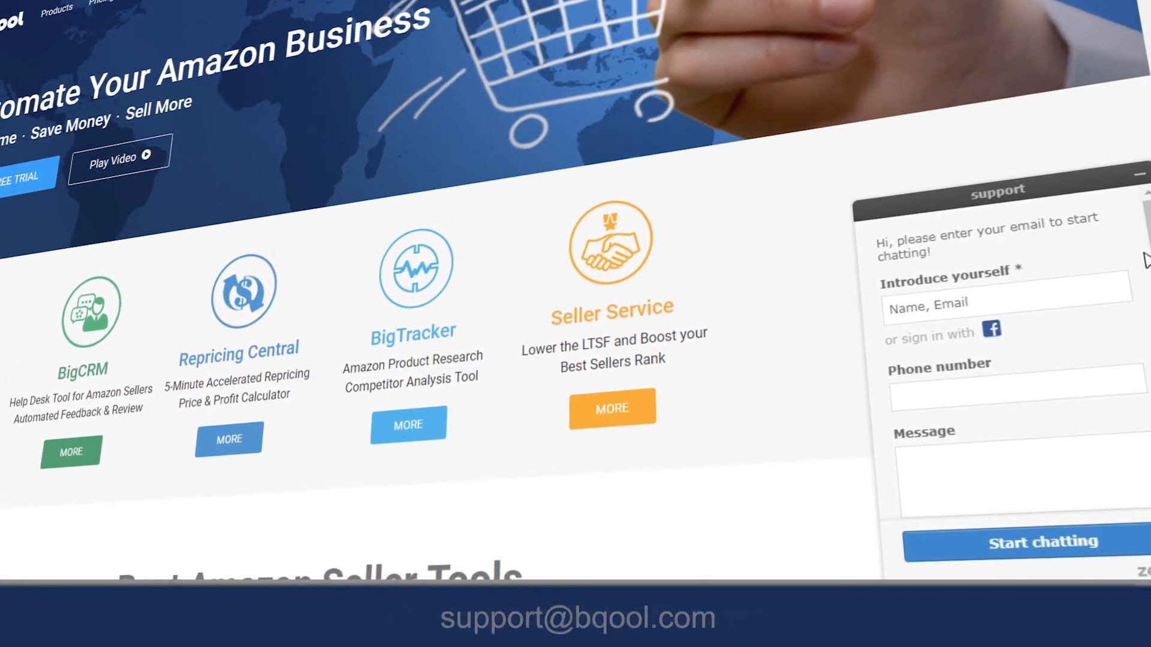